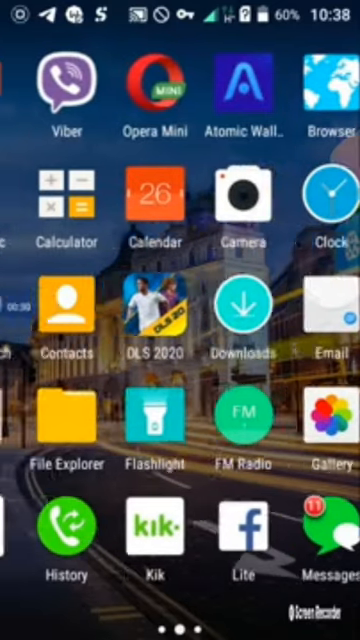
pyautogui.hscroll(-3)
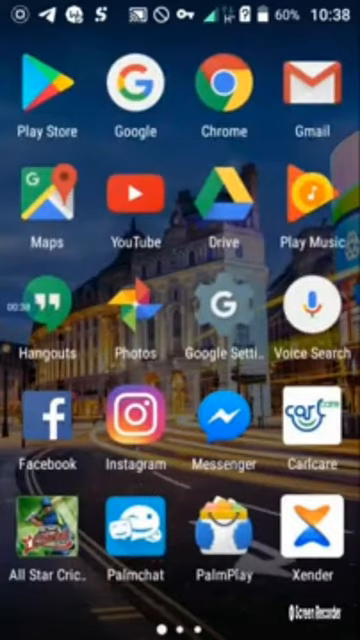
pyautogui.hscroll(-3)
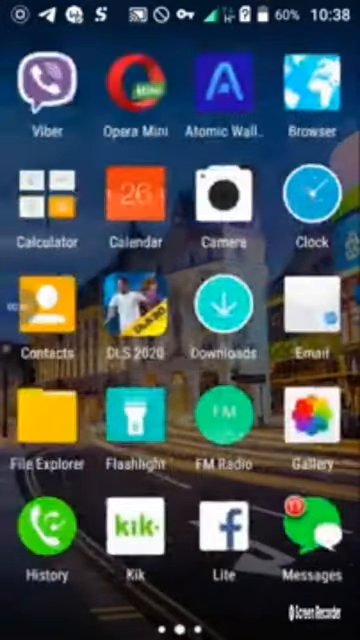
pyautogui.hscroll(-3)
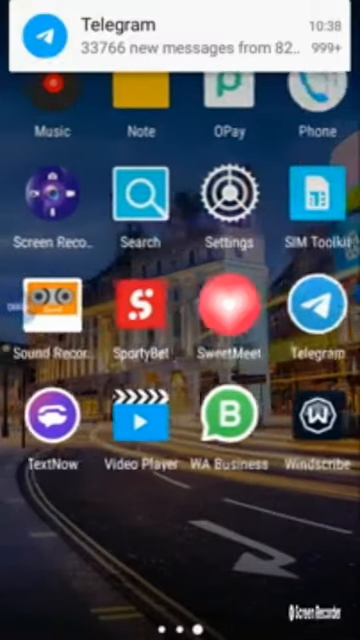
pyautogui.hscroll(-3)
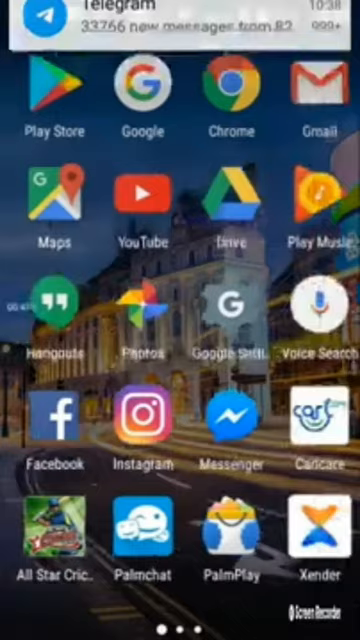
pyautogui.hscroll(-3)
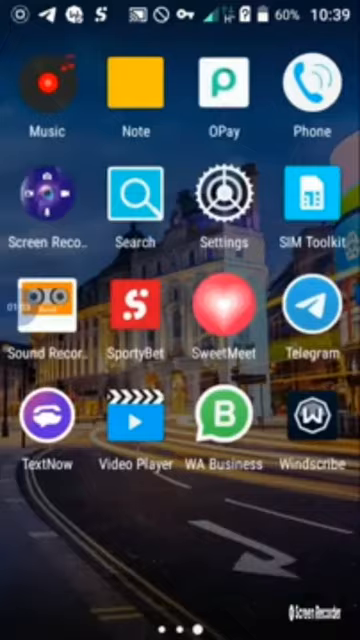
pyautogui.hscroll(-3)
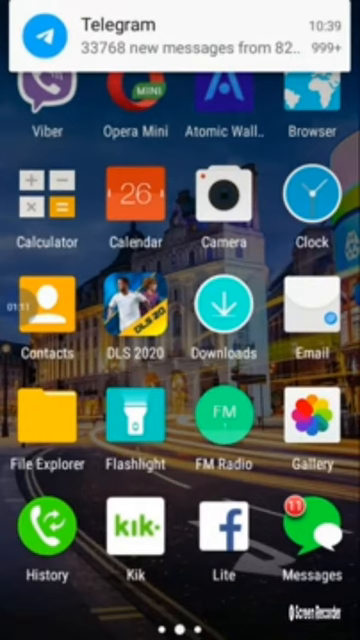
pyautogui.hscroll(-3)
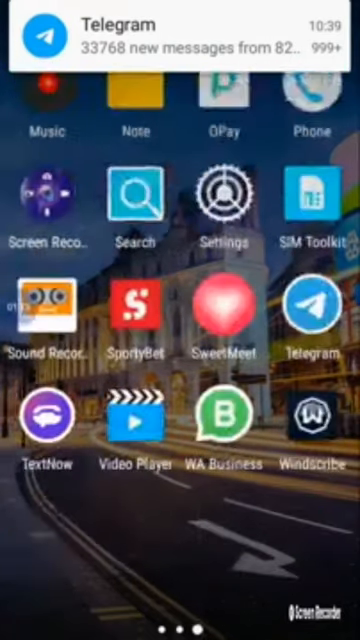
pyautogui.hscroll(-3)
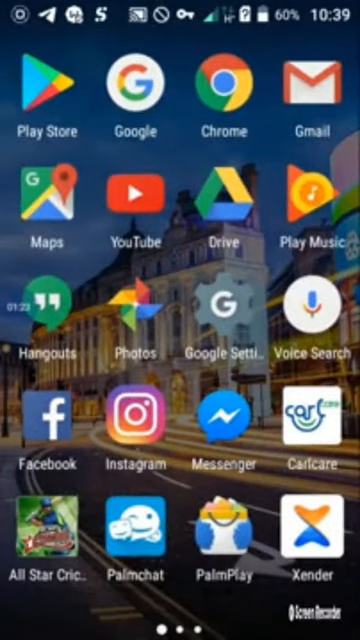
pyautogui.hscroll(-3)
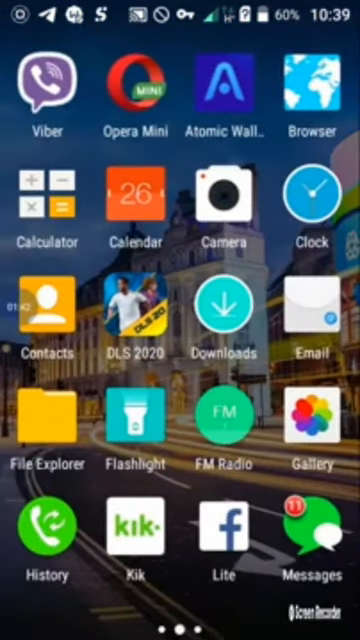
pyautogui.hscroll(-3)
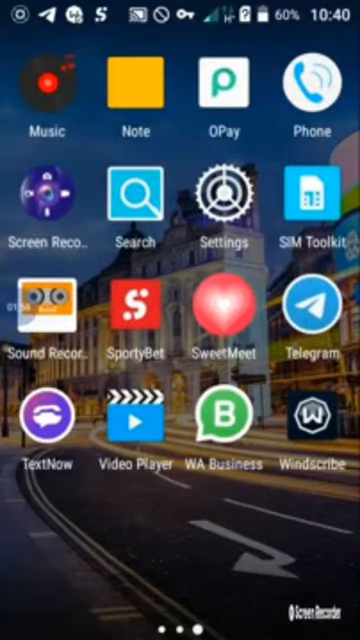
pyautogui.hscroll(3)
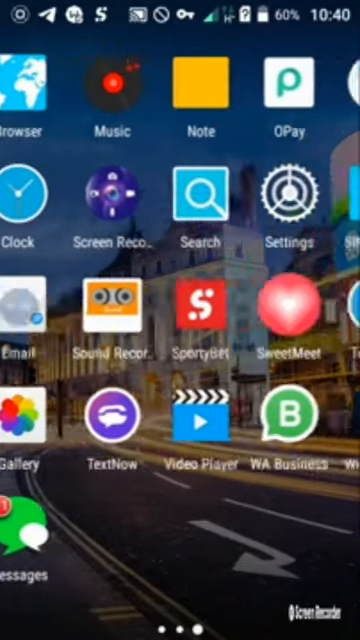
pyautogui.hscroll(-3)
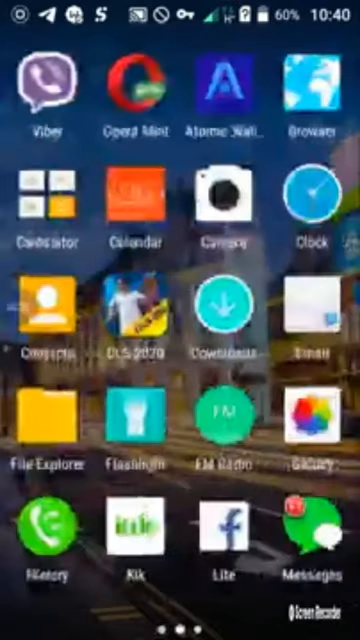
pyautogui.hscroll(-3)
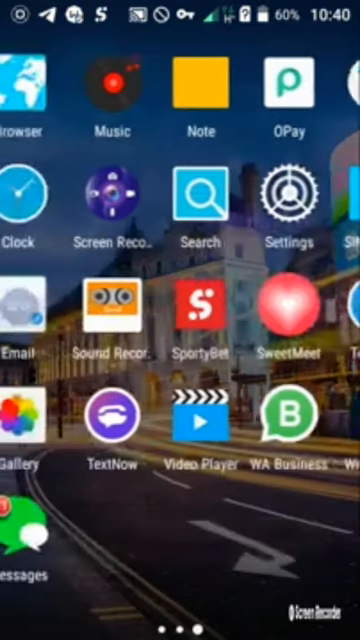
pyautogui.hscroll(-3)
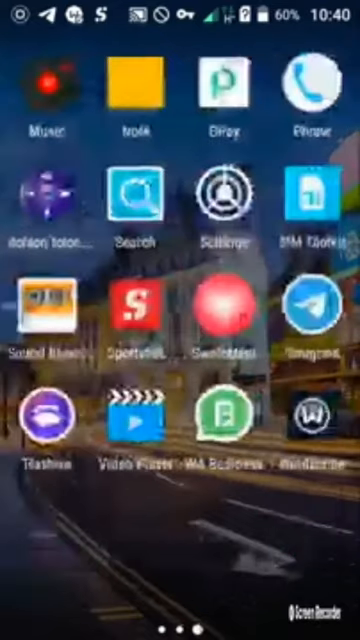
pyautogui.hscroll(-3)
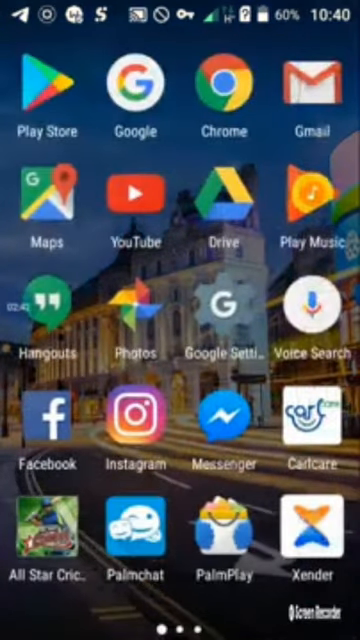
pyautogui.hscroll(-3)
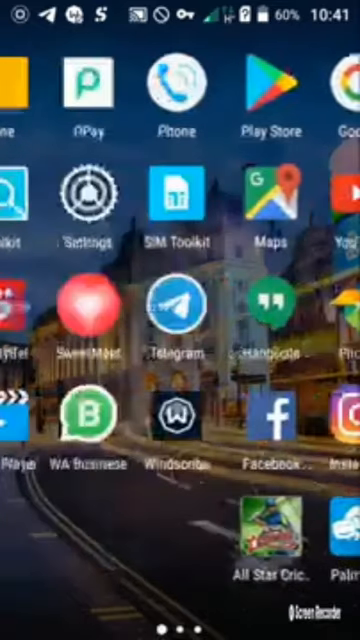
pyautogui.hscroll(-3)
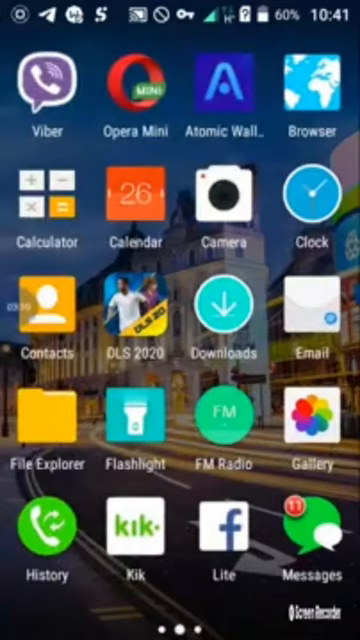
pyautogui.hscroll(-3)
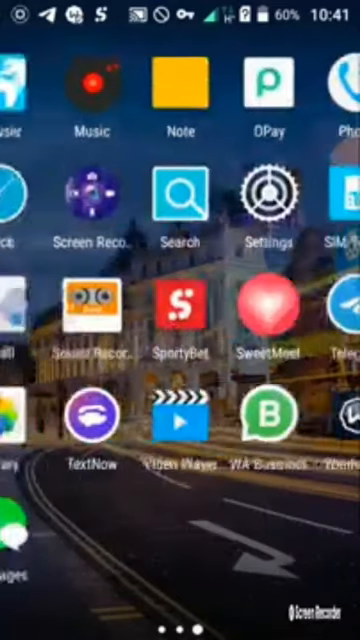